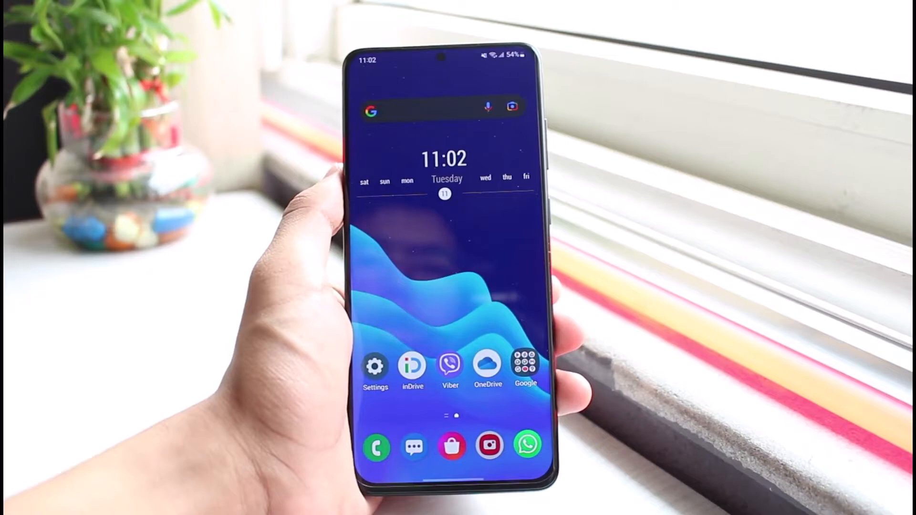
In Settings, check an installed app's storage usage details and return to the app list.
{"action": "scroll", "scroll_direction": "up", "scroll_amount": 3}
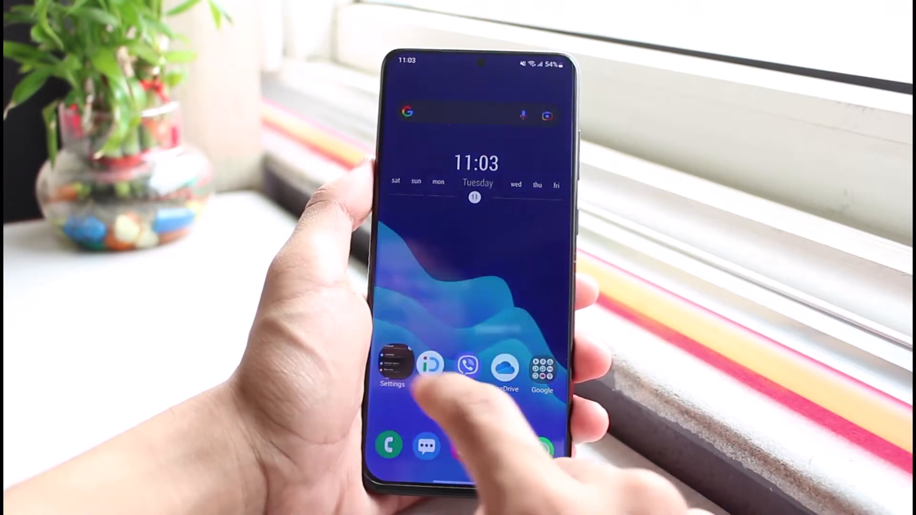
{"action": "left_click", "coordinate": [392, 367]}
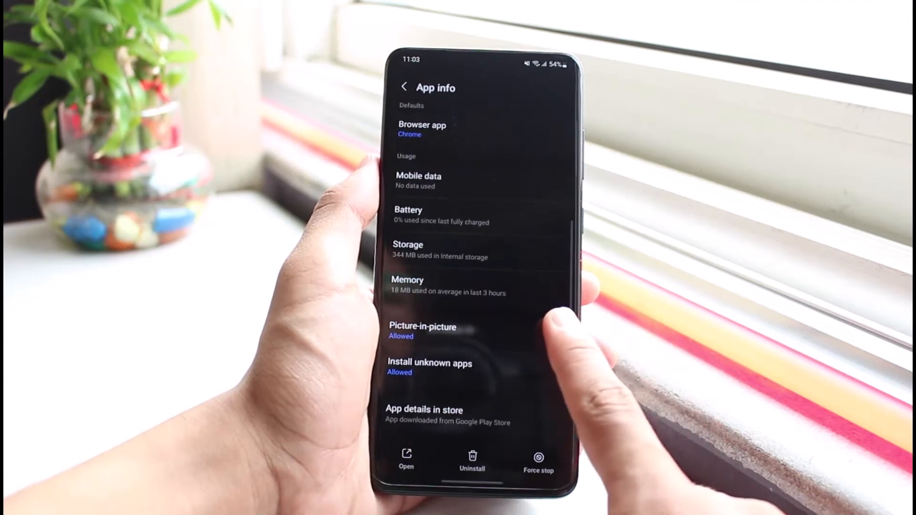
{"action": "scroll", "scroll_direction": "up", "scroll_amount": 3}
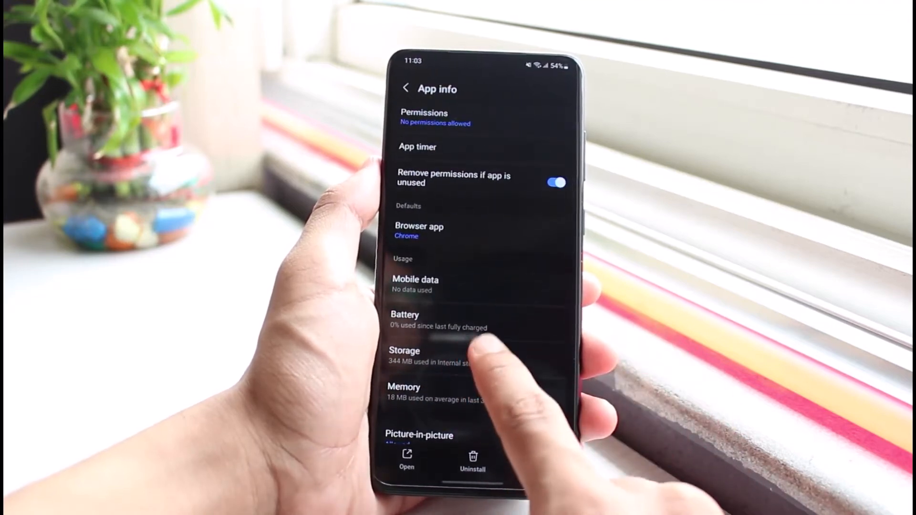
{"action": "left_click", "coordinate": [404, 351]}
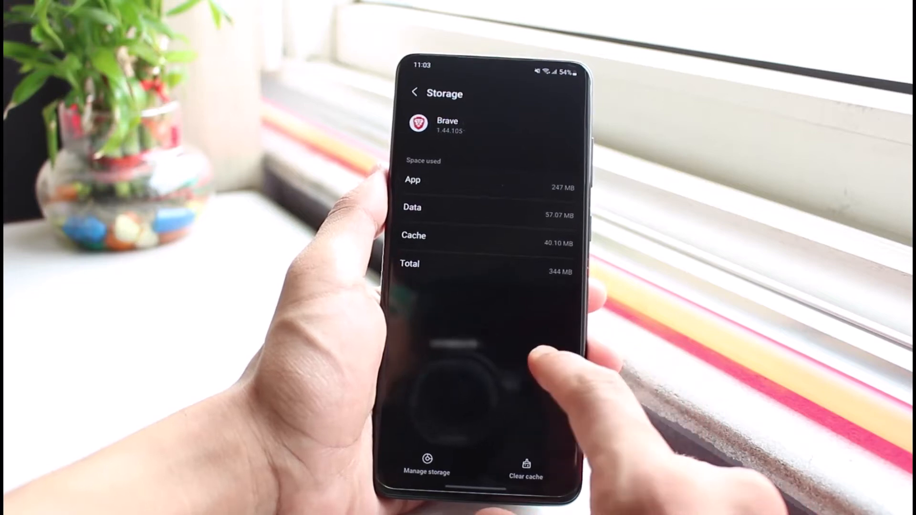
{"action": "left_click", "coordinate": [414, 94]}
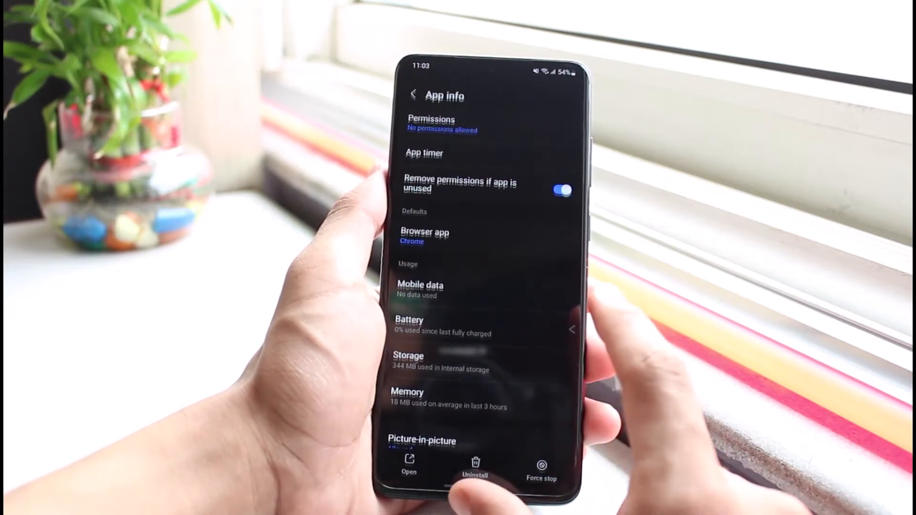
{"action": "left_click", "coordinate": [414, 94]}
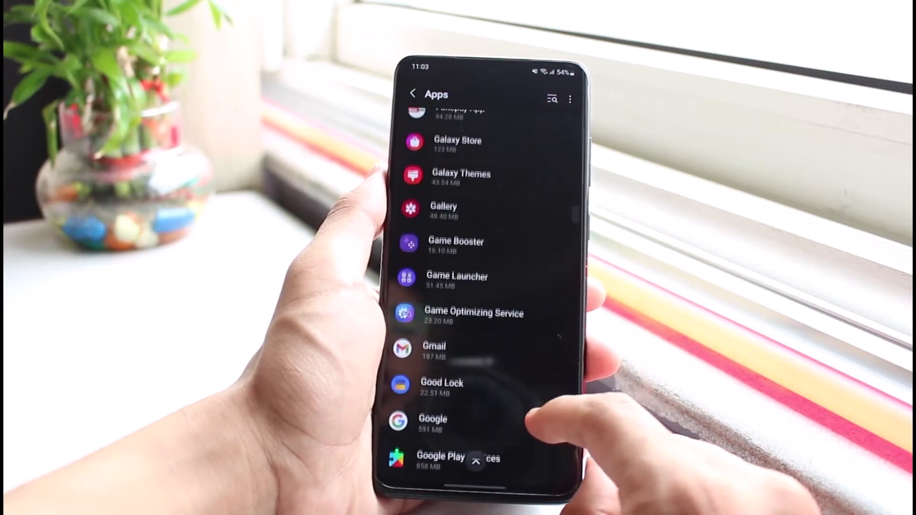
Check another app's info page, then switch to the Google Play Store.
{"action": "scroll", "scroll_direction": "up", "scroll_amount": 3}
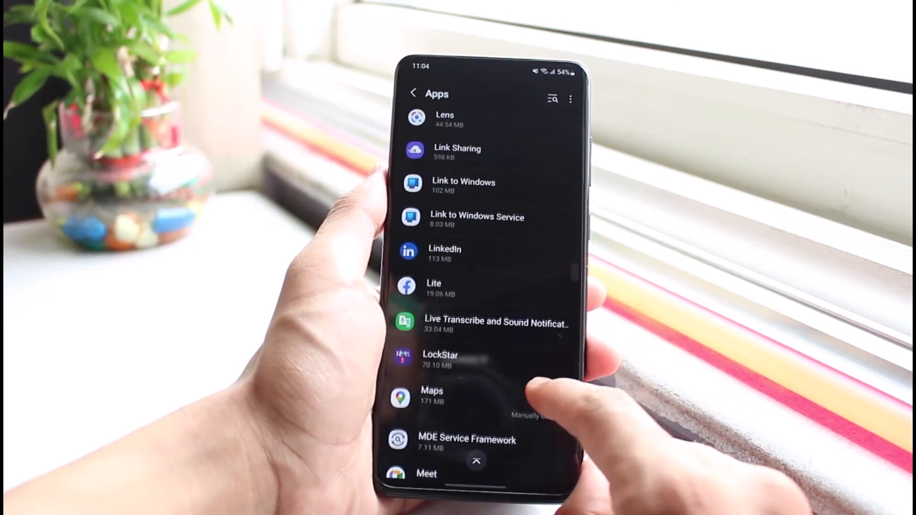
{"action": "left_click", "coordinate": [435, 289]}
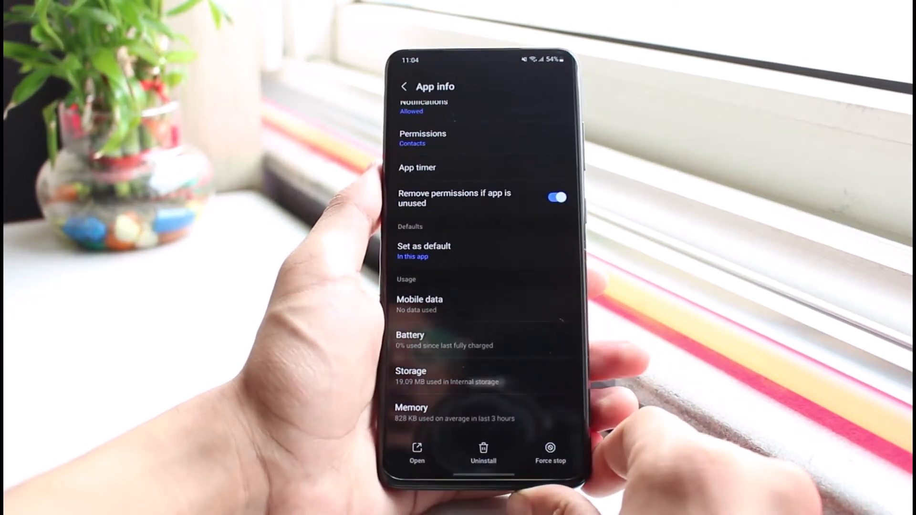
{"action": "scroll", "scroll_direction": "up", "scroll_amount": 3}
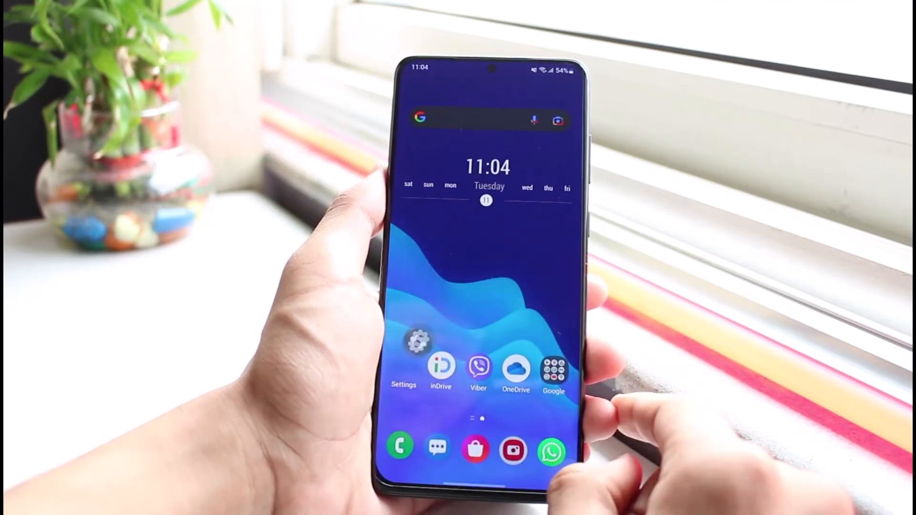
{"action": "left_click", "coordinate": [554, 373]}
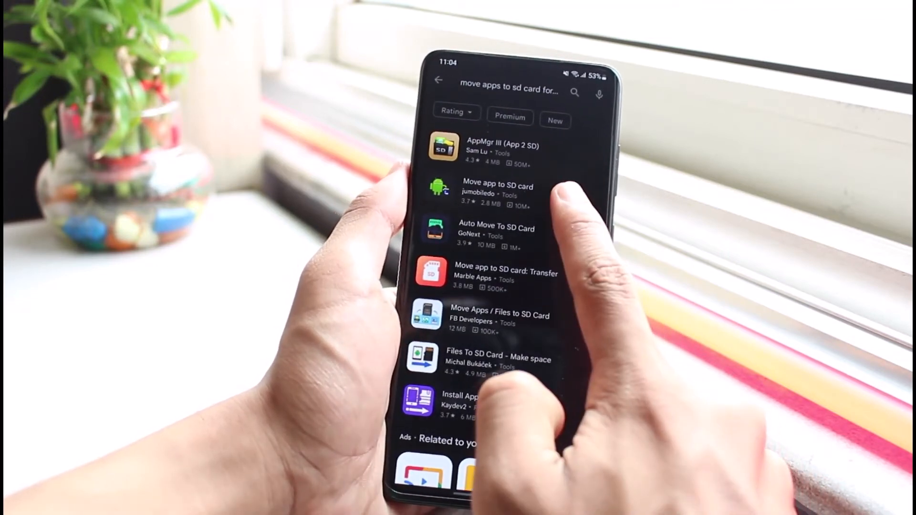
View the Move app to SD card listing from the 'move apps to sd card' results, then browse the results.
{"action": "left_click", "coordinate": [497, 193]}
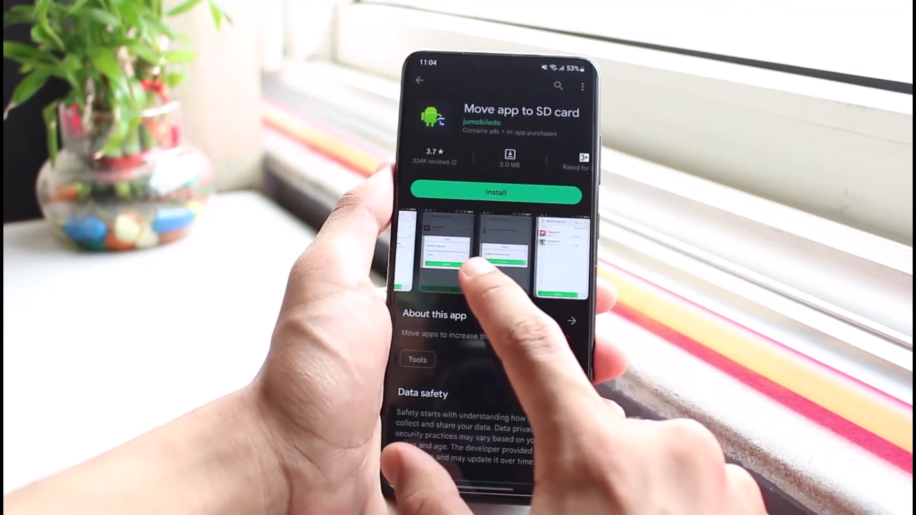
{"action": "left_click", "coordinate": [419, 80]}
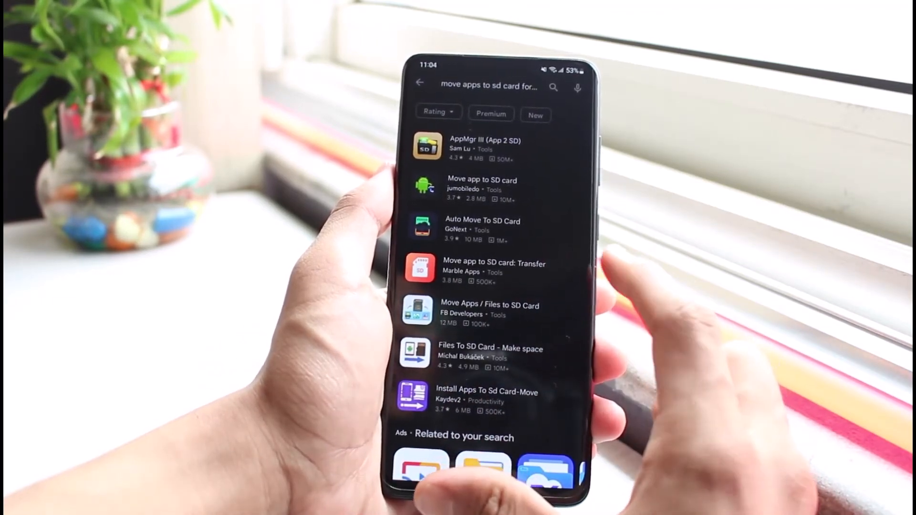
{"action": "scroll", "scroll_direction": "down", "scroll_amount": 3}
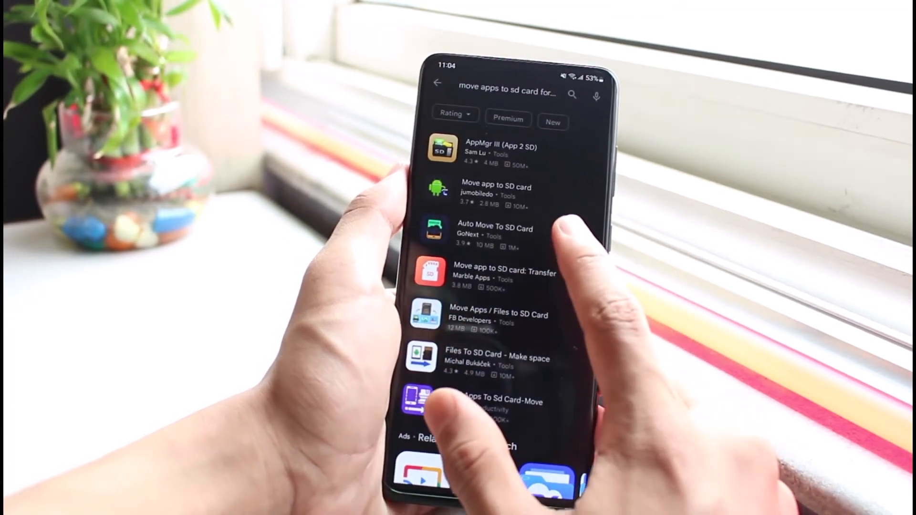
Start Auto Move To SD Card and advance its introduction to the Schedule Transfer screen.
{"action": "left_click", "coordinate": [494, 231]}
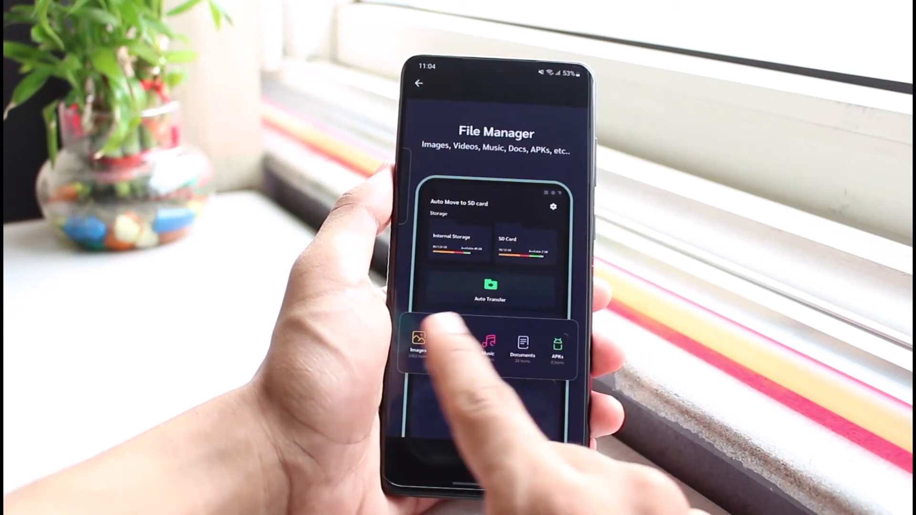
{"action": "left_click", "coordinate": [490, 290]}
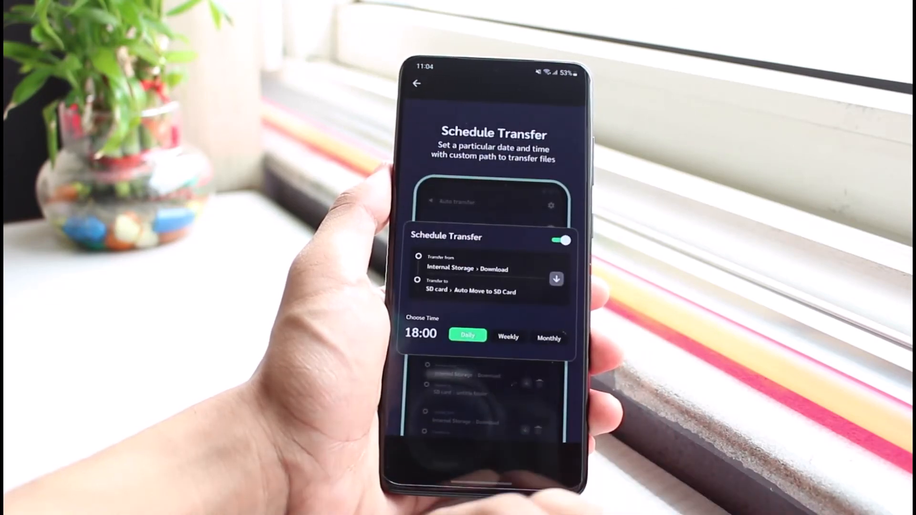